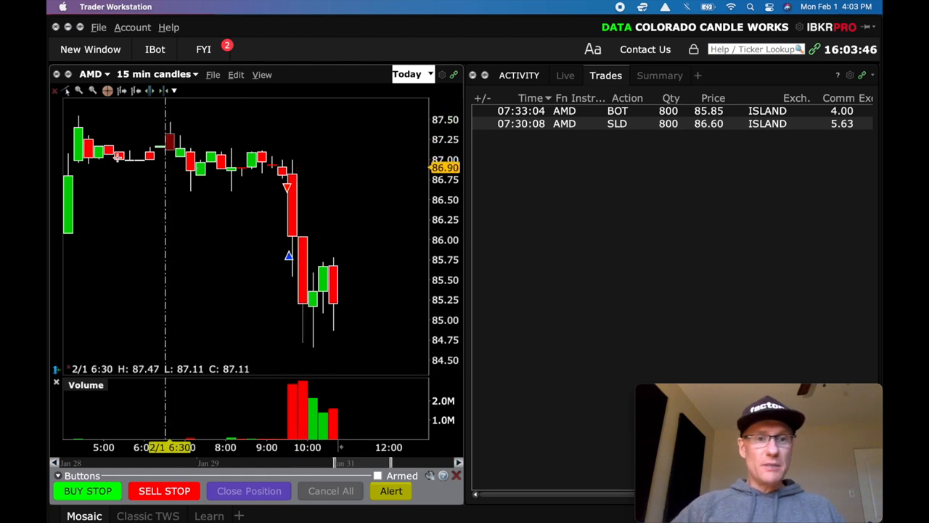
{"action": "mouse_move", "coordinate": [337, 177]}
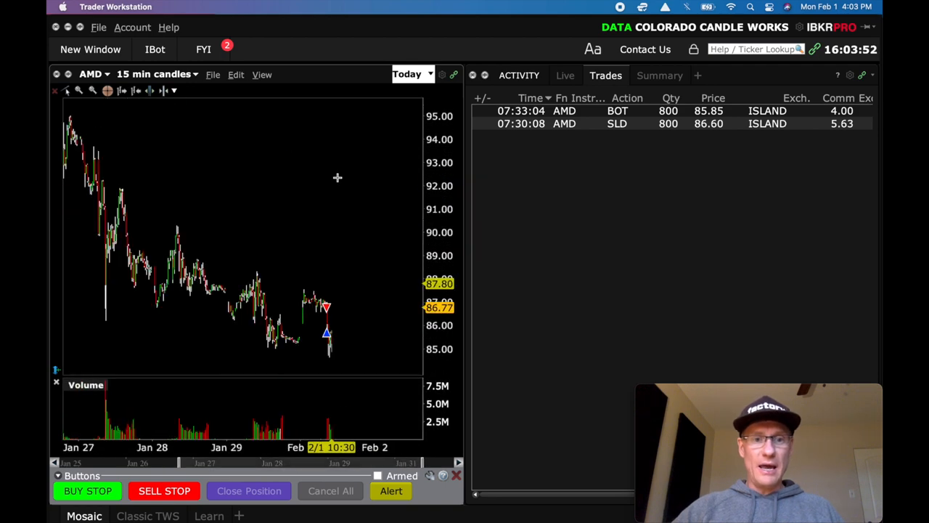
{"action": "mouse_move", "coordinate": [320, 301]}
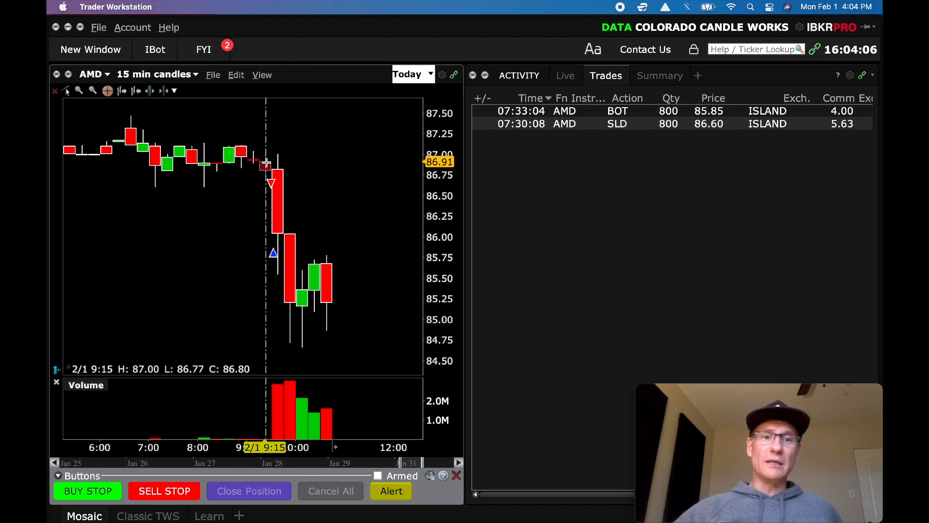
{"action": "mouse_move", "coordinate": [297, 144]}
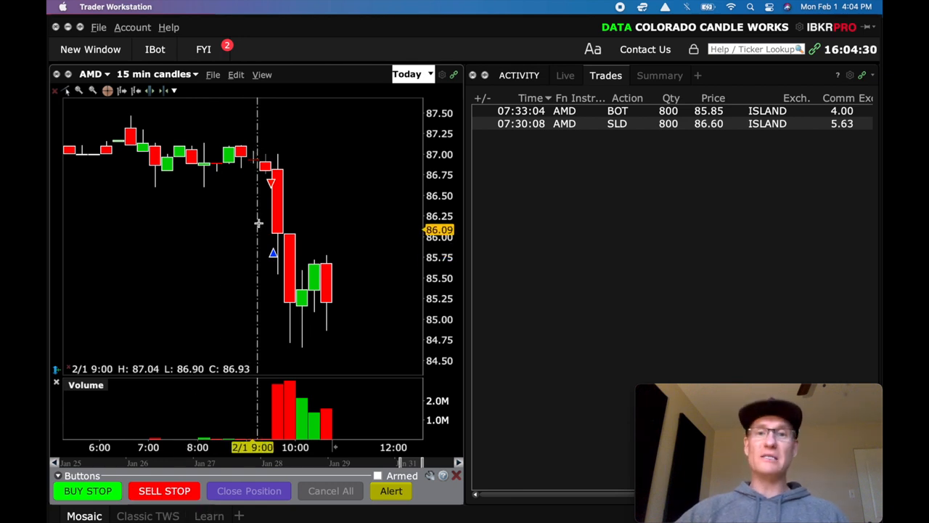
{"action": "mouse_move", "coordinate": [298, 177]}
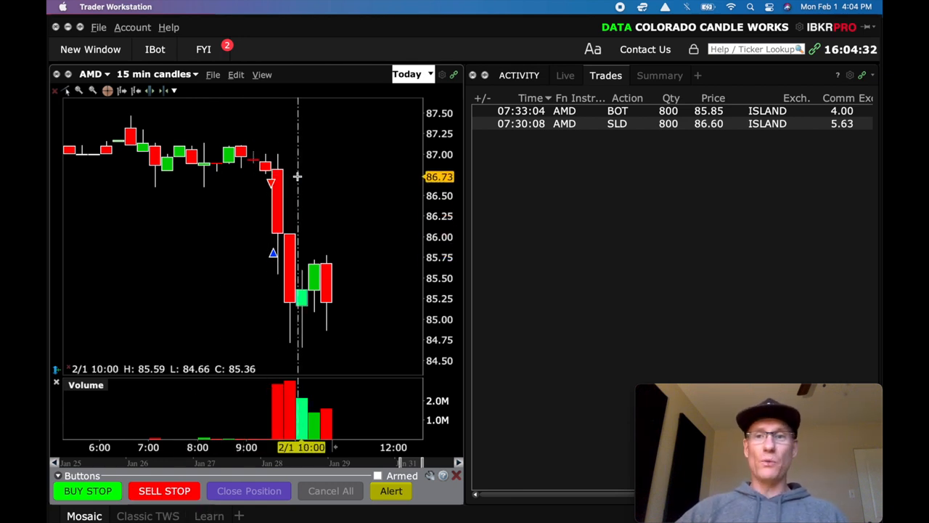
{"action": "mouse_move", "coordinate": [260, 176]}
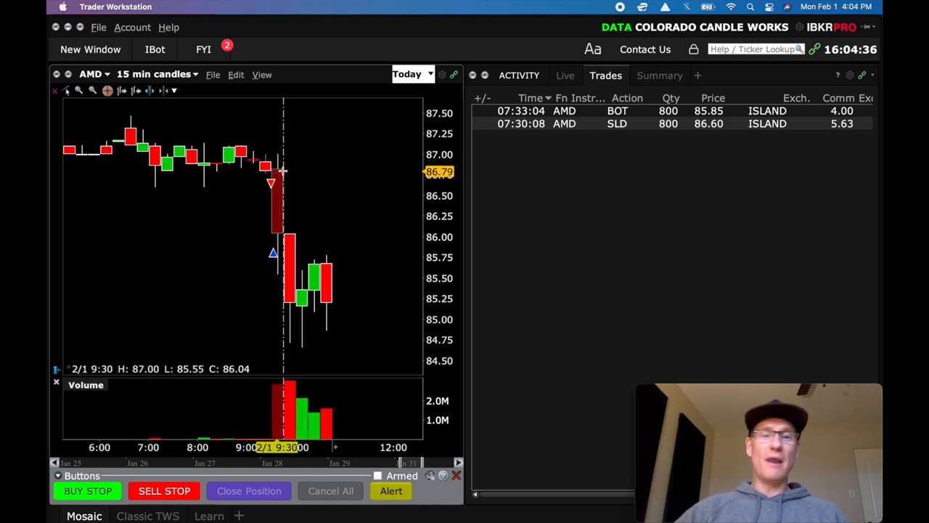
{"action": "mouse_move", "coordinate": [282, 220]}
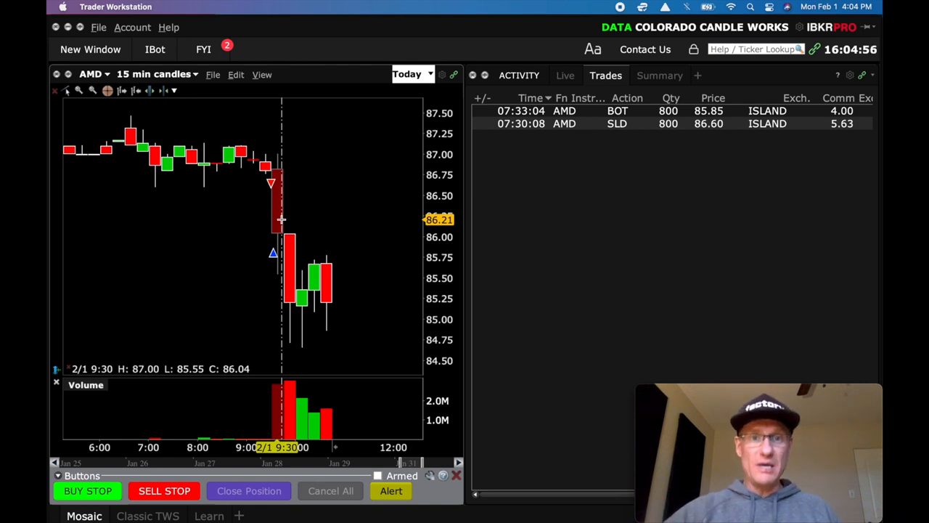
{"action": "mouse_move", "coordinate": [374, 208]}
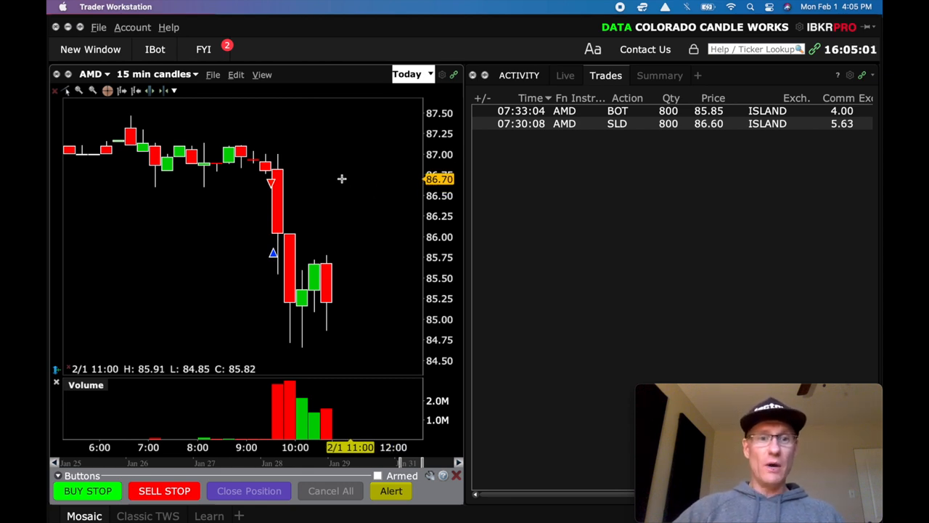
{"action": "mouse_move", "coordinate": [283, 175]}
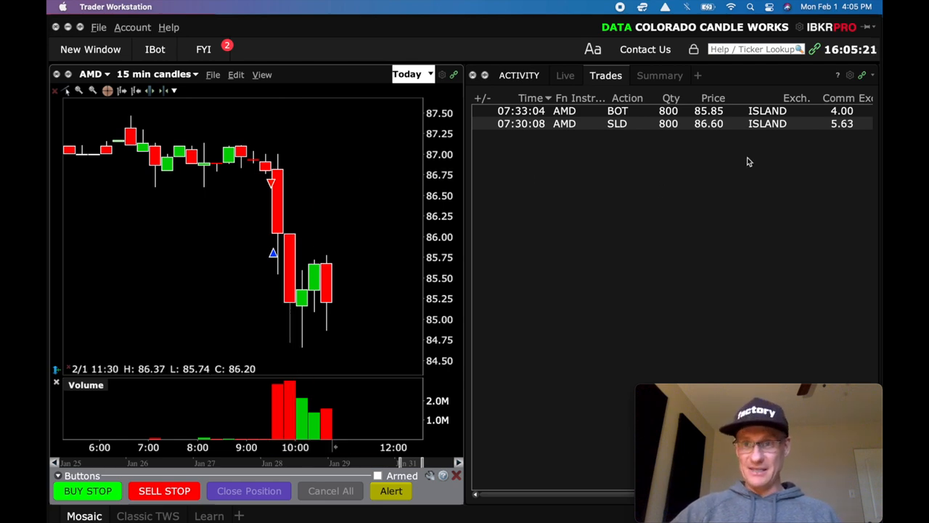
{"action": "mouse_move", "coordinate": [693, 172]}
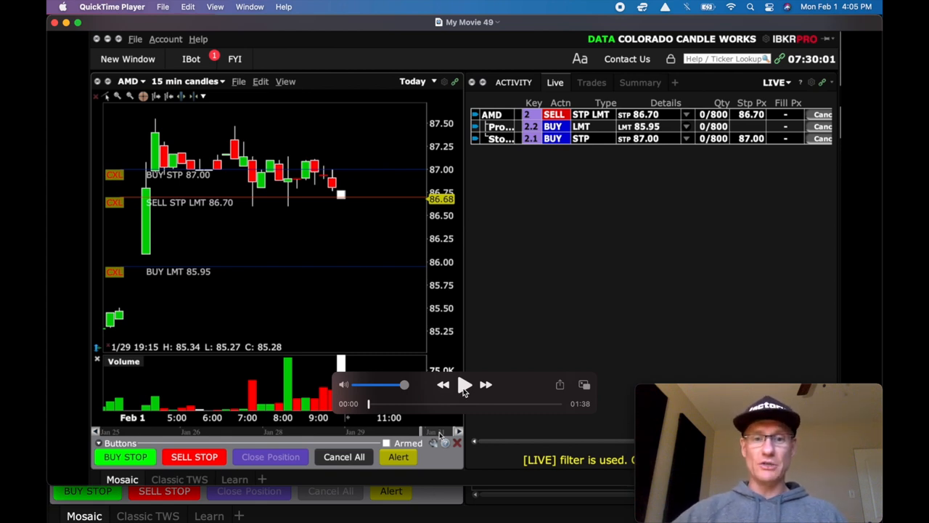
Play the recorded session until the AMD short fills with a 86.90 stop and 85.85 limit.
{"action": "left_click", "coordinate": [464, 385]}
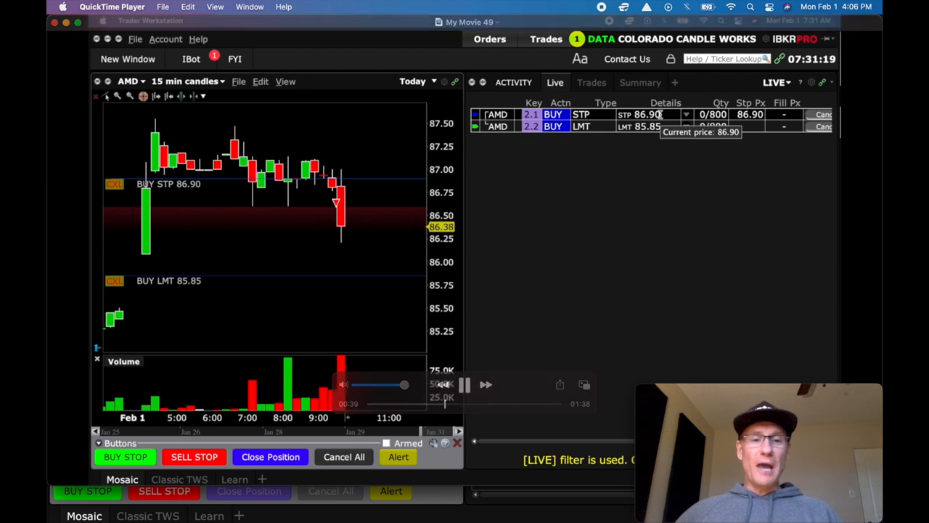
Rewind the recording to 0:45, just before the AMD stop is edited from 86.90 toward 86.60.
{"action": "left_click", "coordinate": [686, 114]}
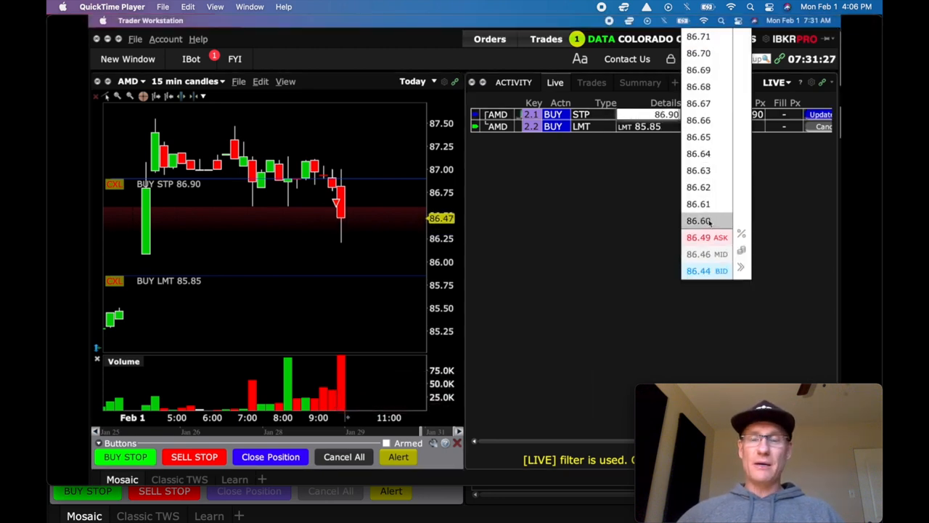
{"action": "left_click", "coordinate": [698, 220]}
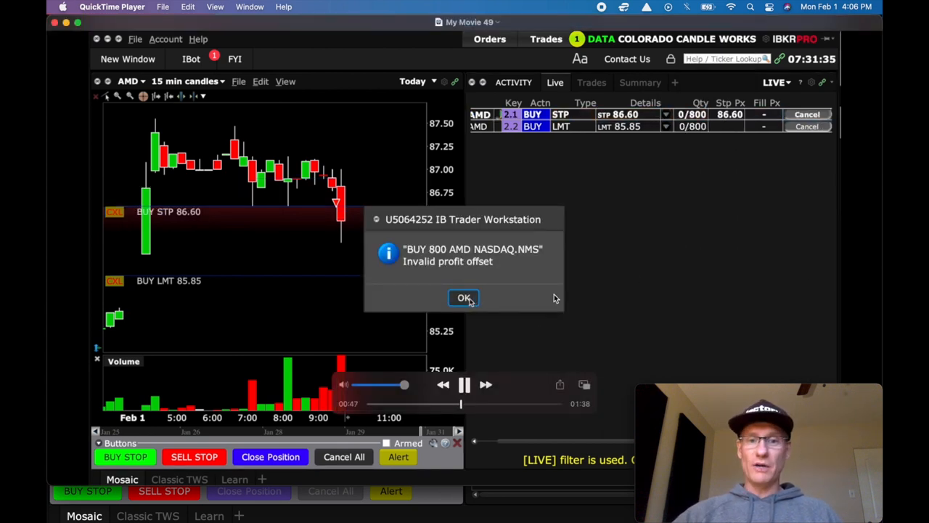
{"action": "left_click", "coordinate": [464, 297]}
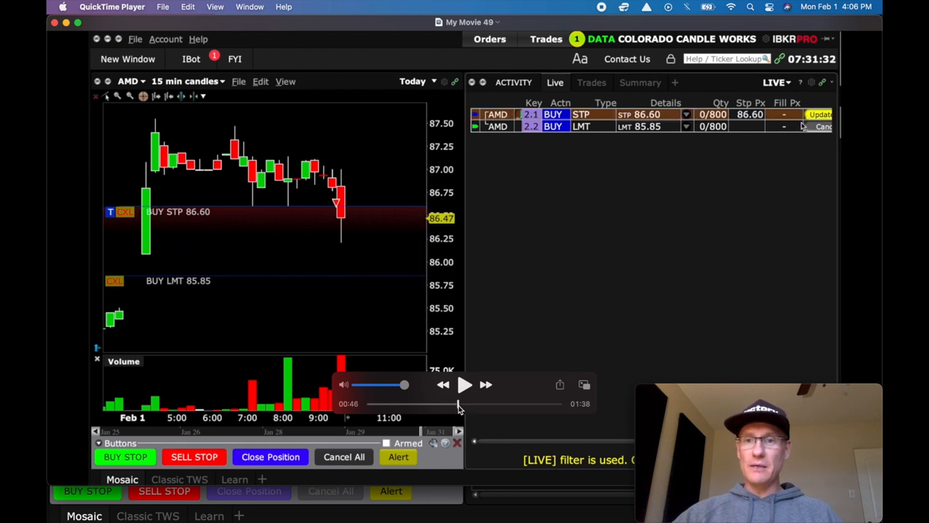
{"action": "left_click", "coordinate": [646, 114]}
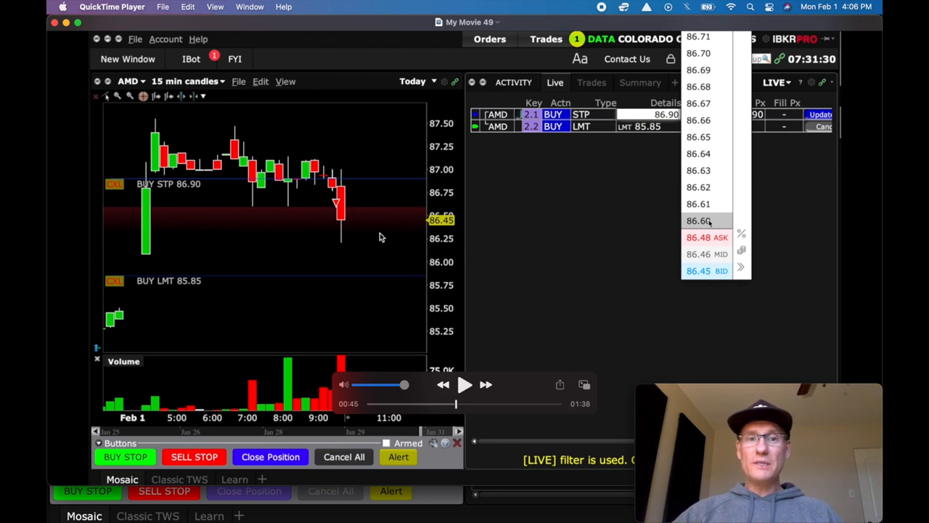
{"action": "mouse_move", "coordinate": [346, 187]}
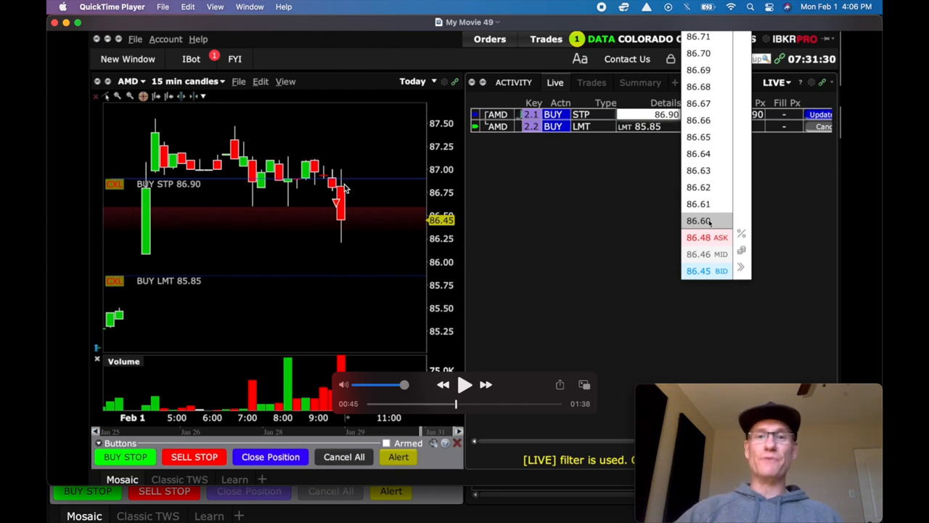
{"action": "mouse_move", "coordinate": [348, 214]}
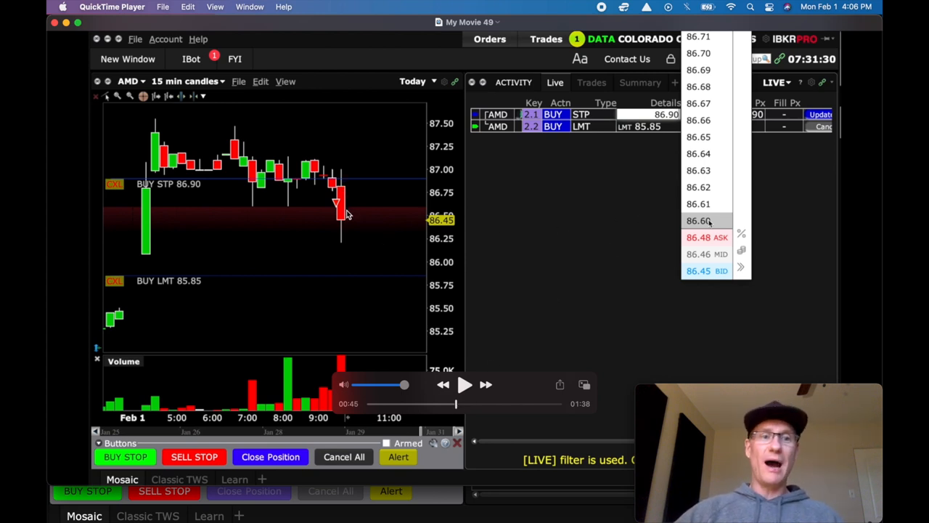
{"action": "mouse_move", "coordinate": [182, 182]}
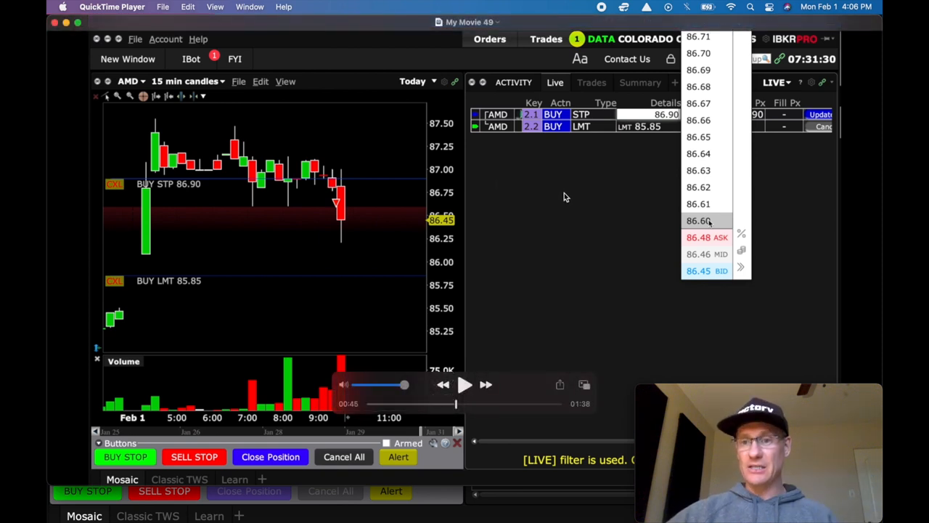
{"action": "mouse_move", "coordinate": [707, 225]}
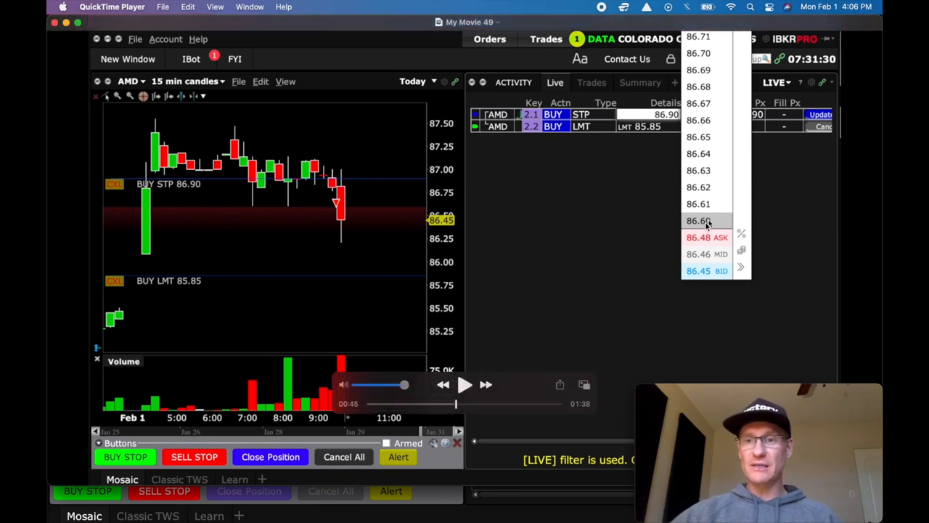
{"action": "mouse_move", "coordinate": [703, 224]}
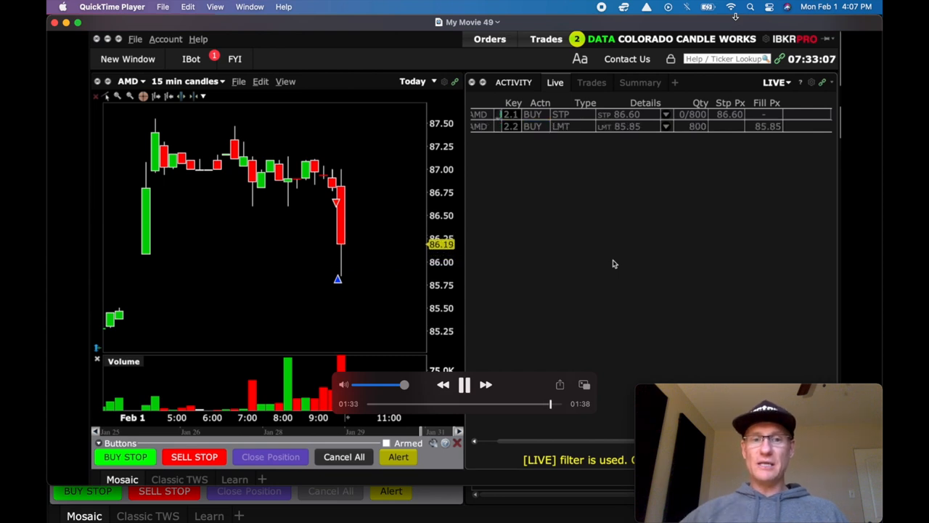
Finish the recording on the stop at 86.60, the 85.85 fill and 590 profit.
{"action": "left_click", "coordinate": [640, 83]}
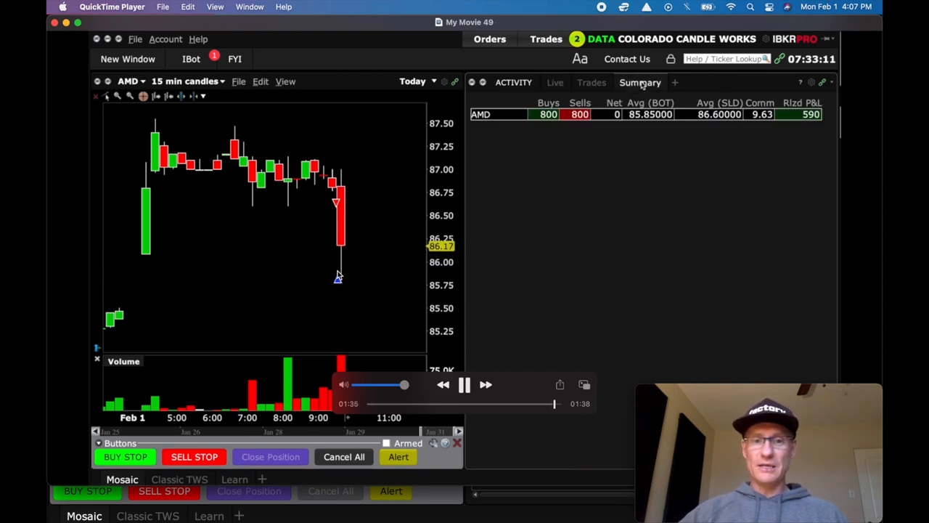
{"action": "left_click", "coordinate": [555, 82]}
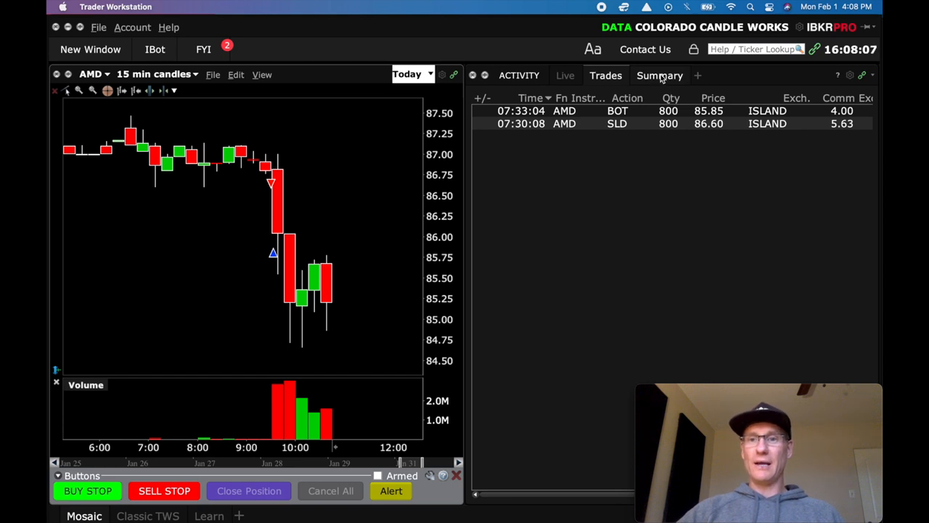
Show the Activity panel Summary: AMD 800 bought, 800 sold, 590 realized P&L.
{"action": "left_click", "coordinate": [659, 75]}
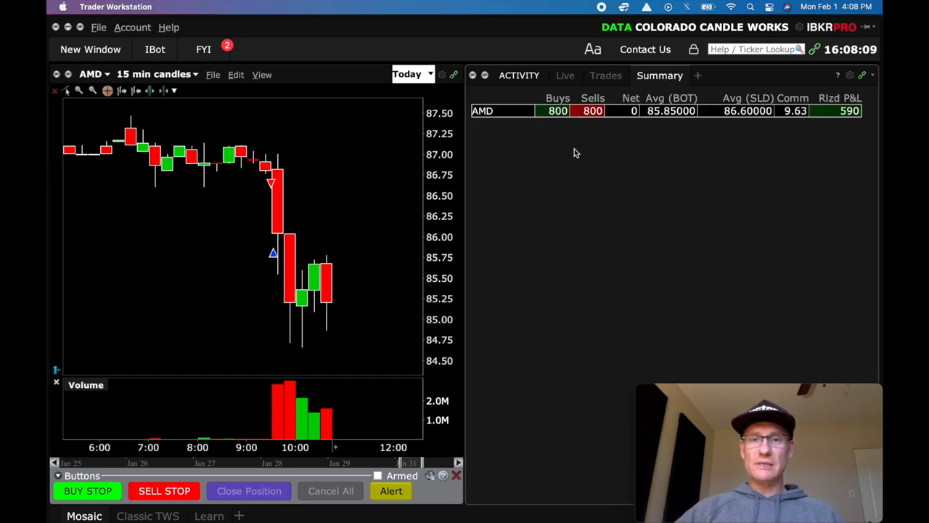
{"action": "mouse_move", "coordinate": [557, 98]}
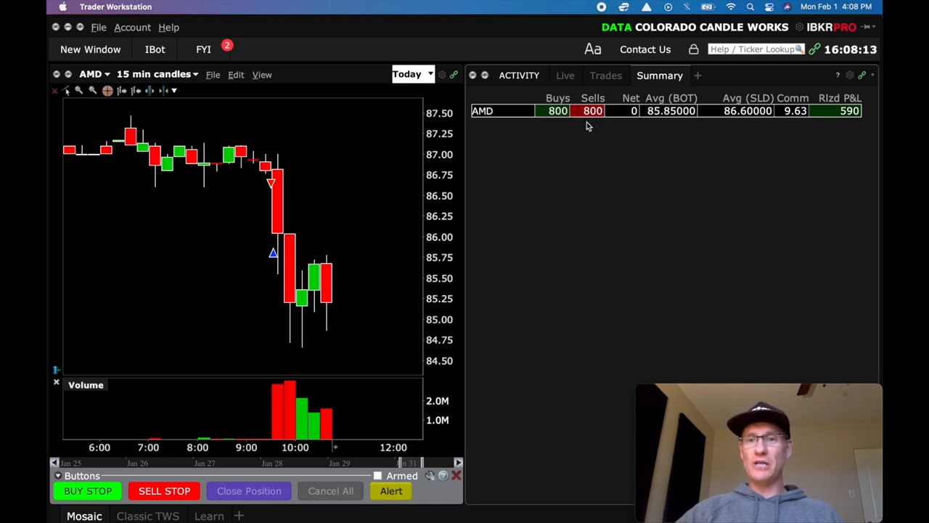
{"action": "mouse_move", "coordinate": [700, 143]}
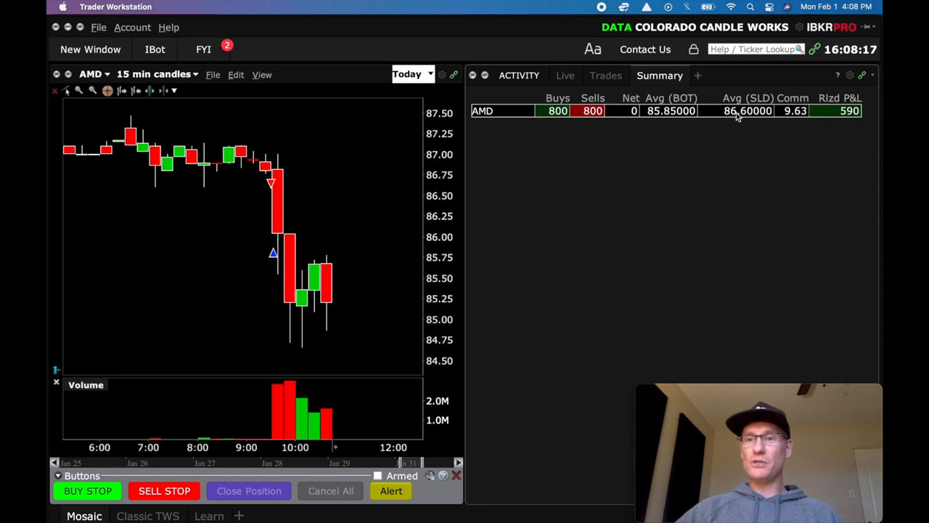
{"action": "mouse_move", "coordinate": [741, 132]}
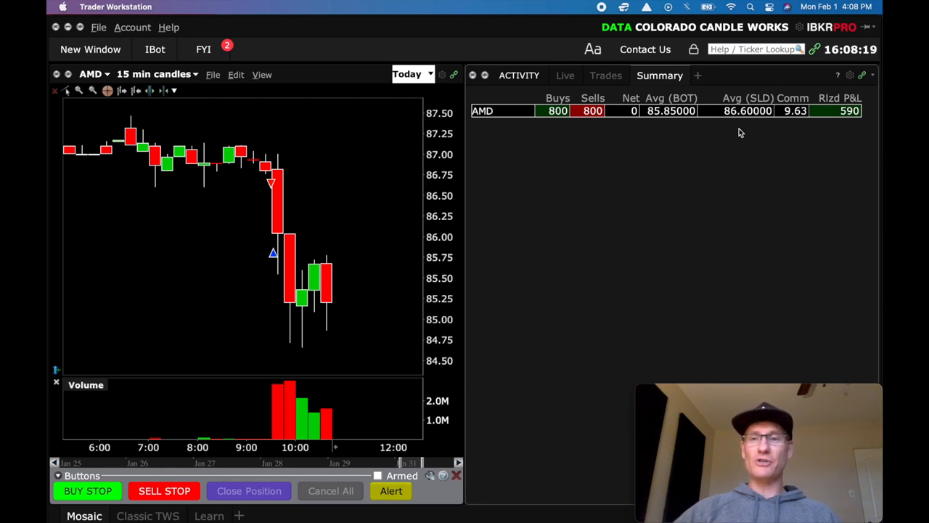
{"action": "mouse_move", "coordinate": [669, 121]}
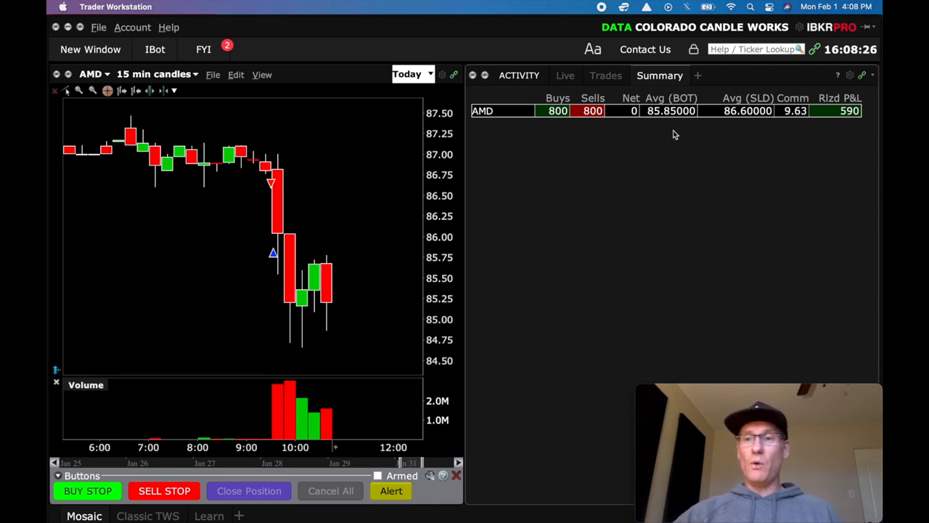
{"action": "mouse_move", "coordinate": [796, 148]}
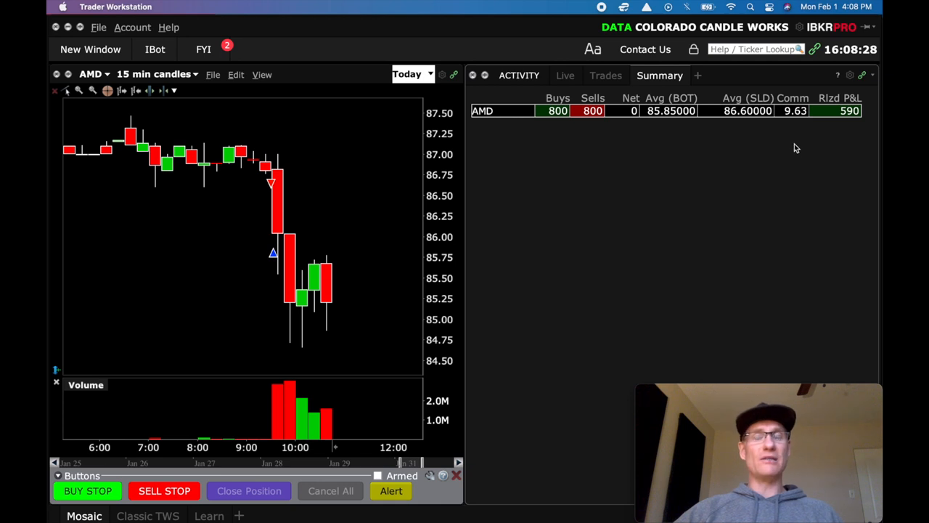
{"action": "mouse_move", "coordinate": [802, 155]}
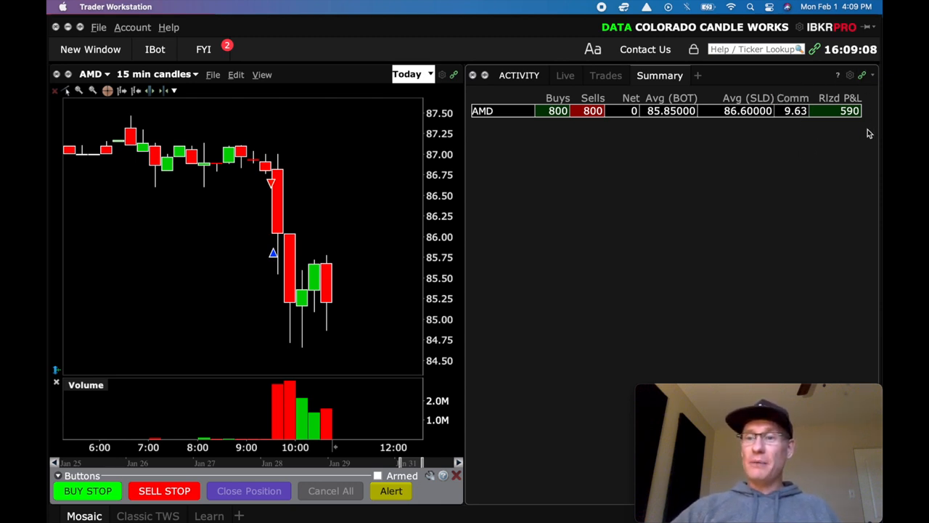
{"action": "mouse_move", "coordinate": [832, 233]}
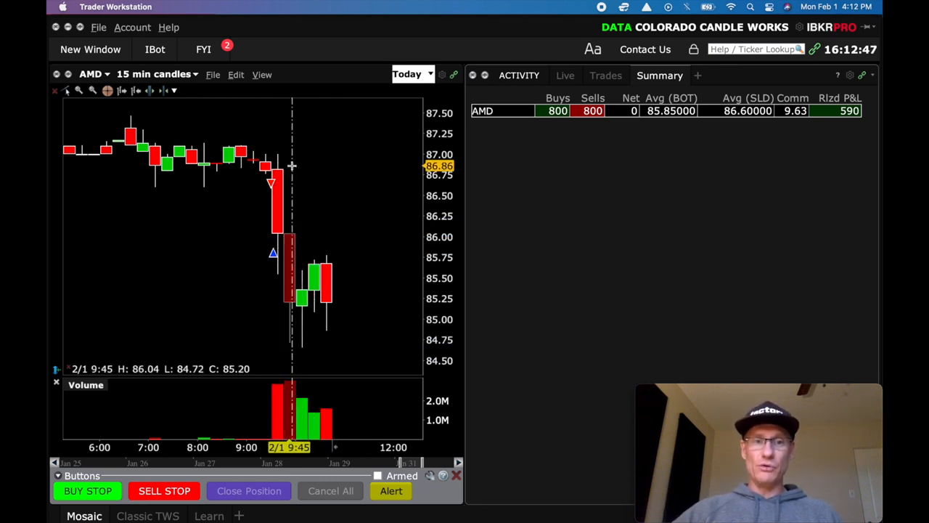
{"action": "mouse_move", "coordinate": [357, 157]}
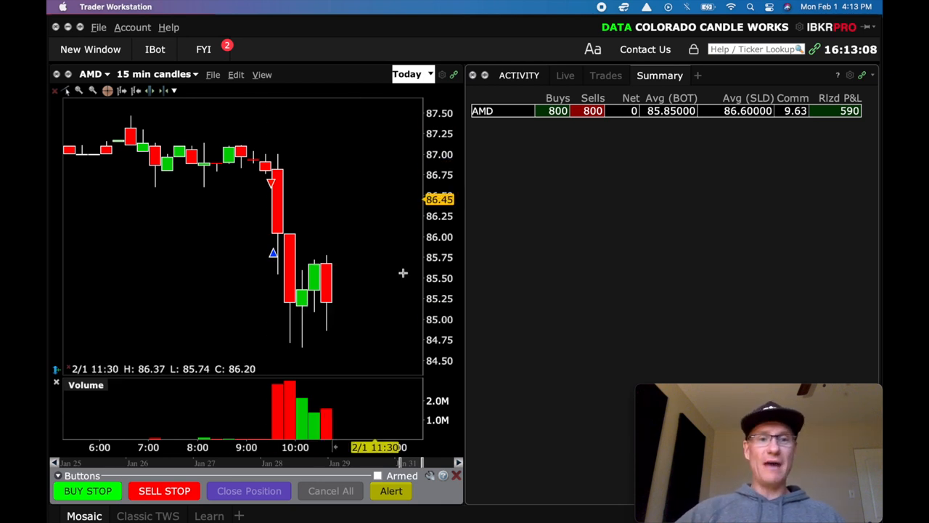
{"action": "mouse_move", "coordinate": [333, 170]}
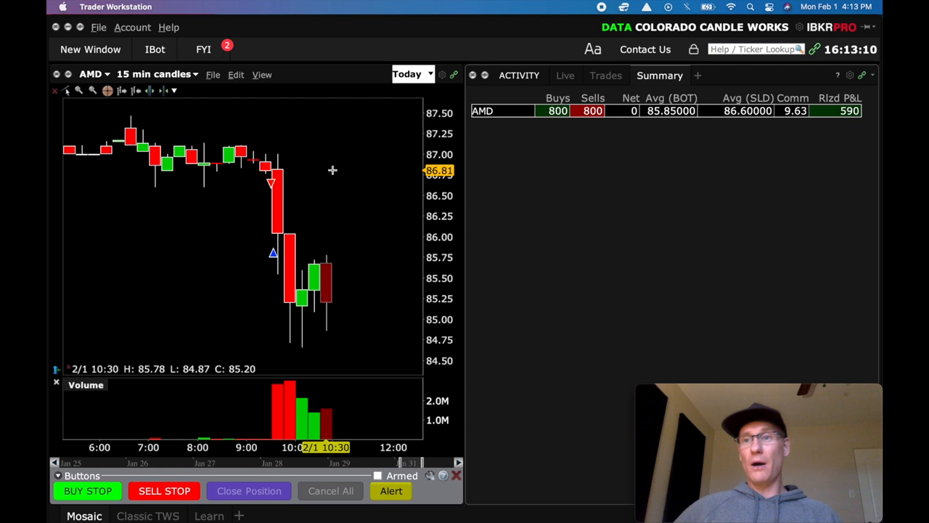